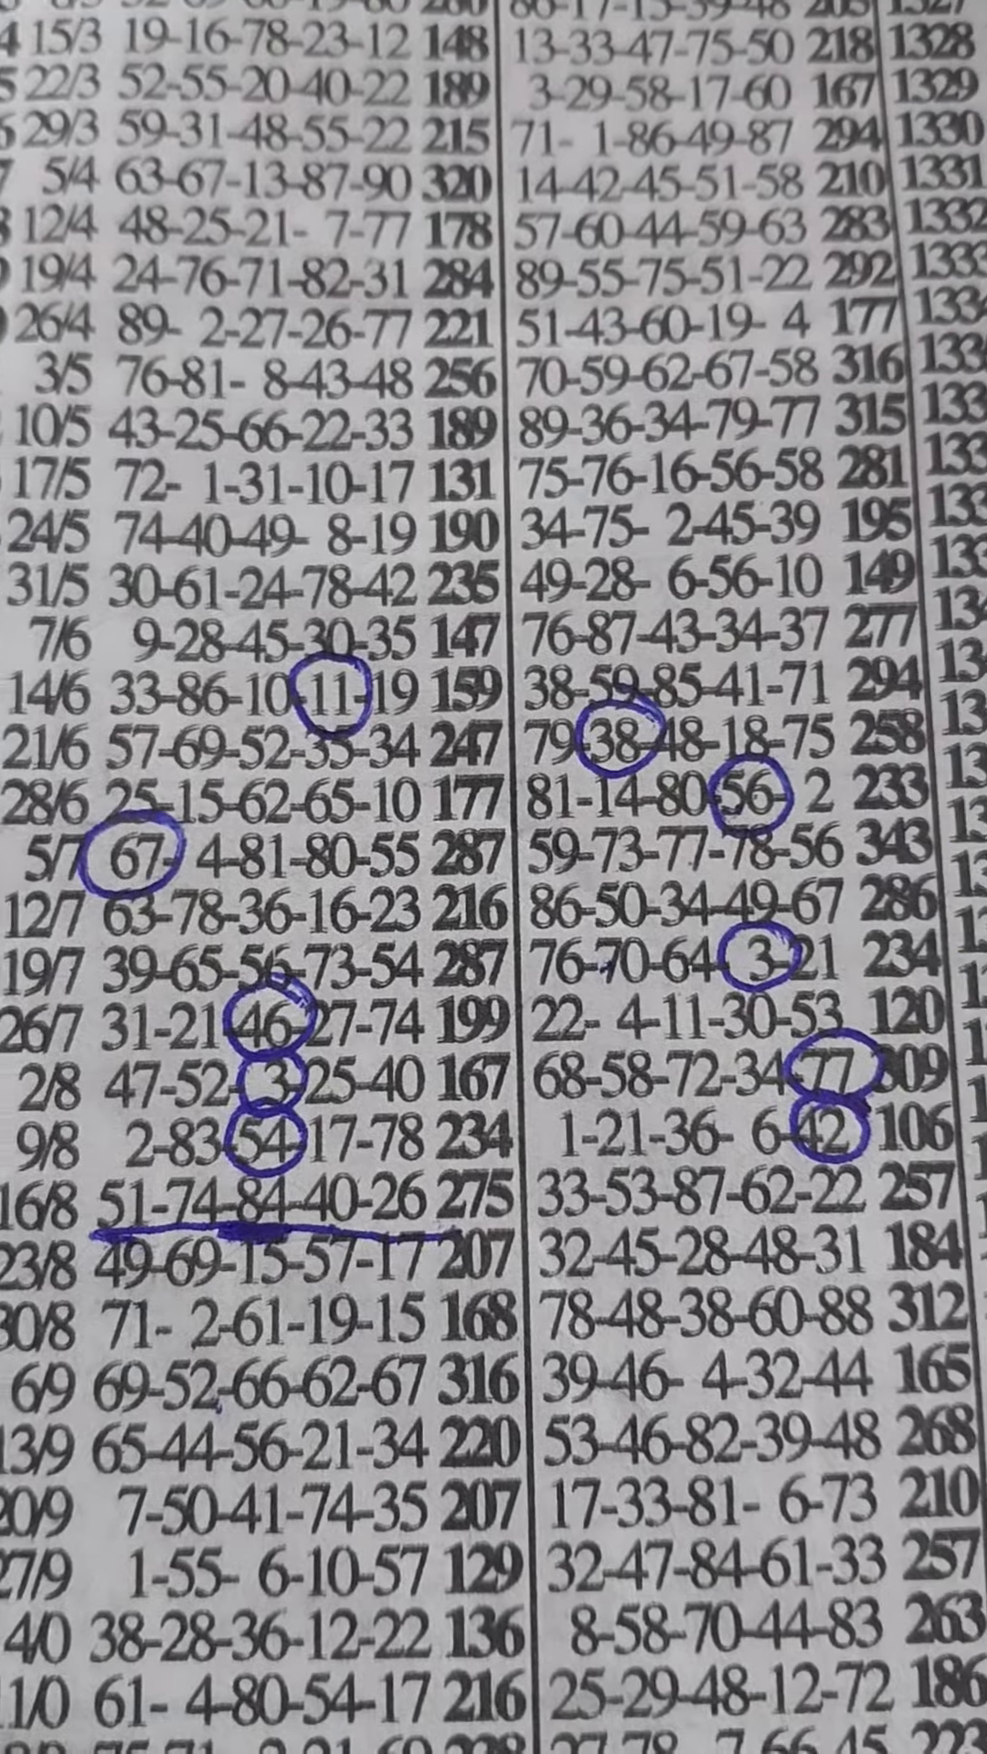
scroll("up", 3)
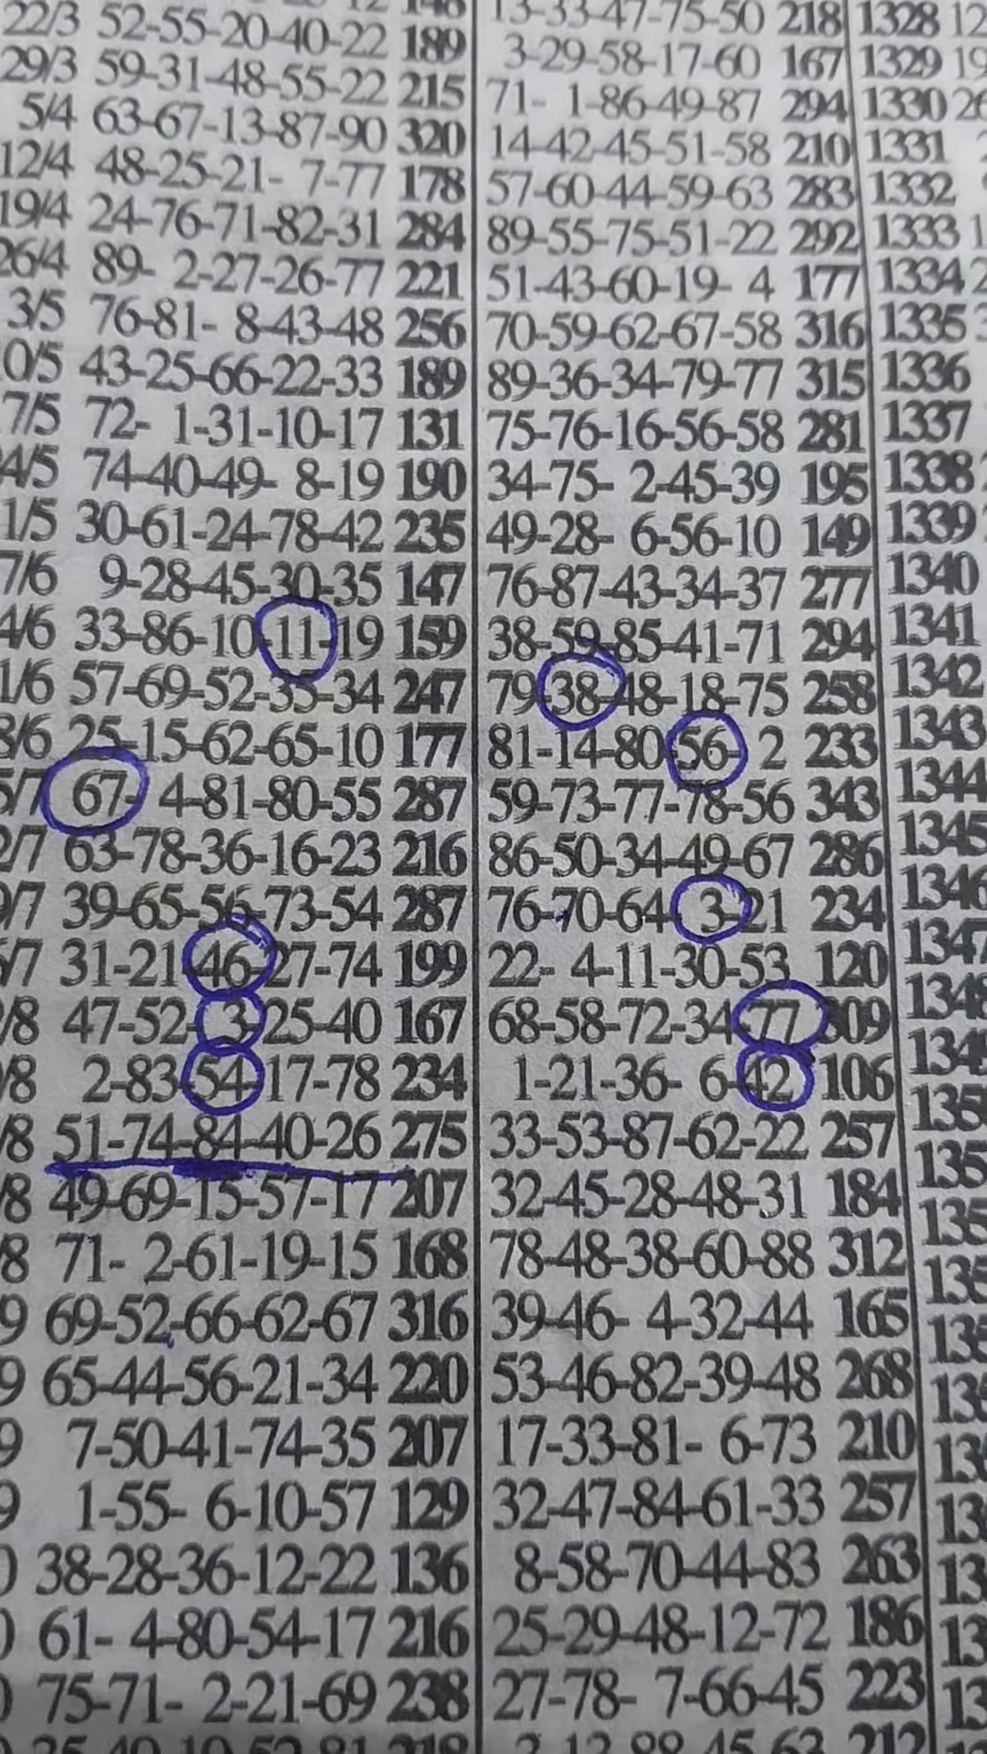
scroll("up", 3)
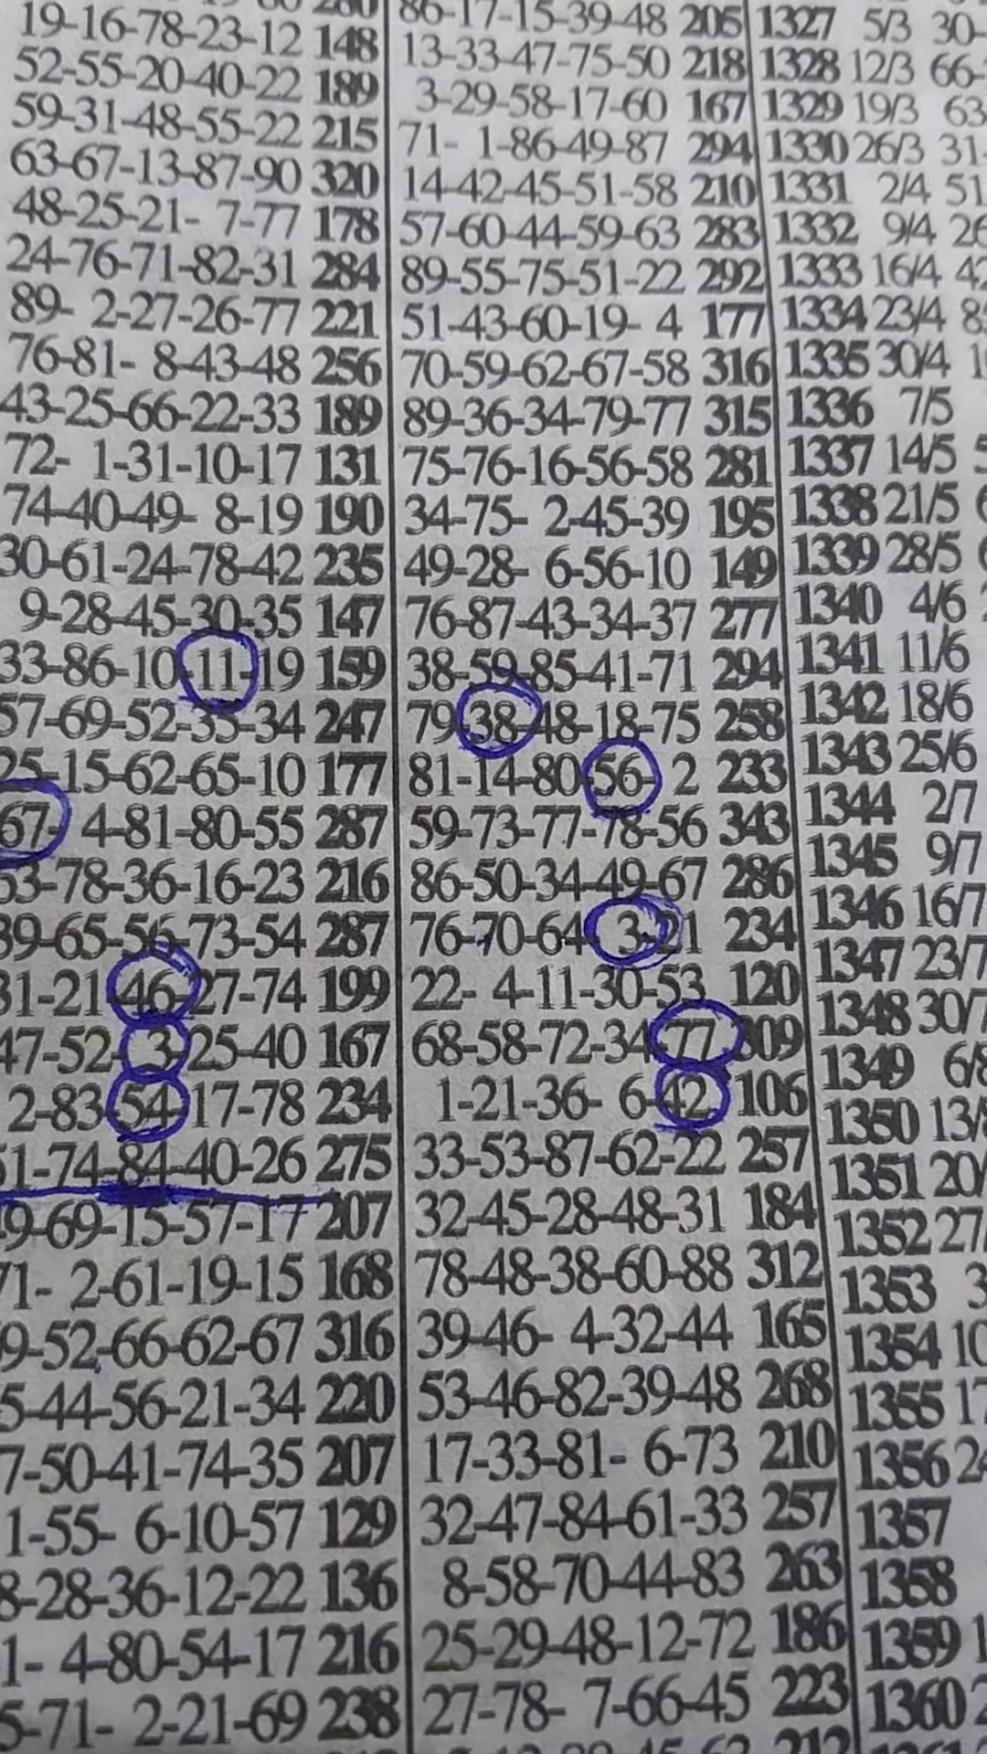
scroll("down", 3)
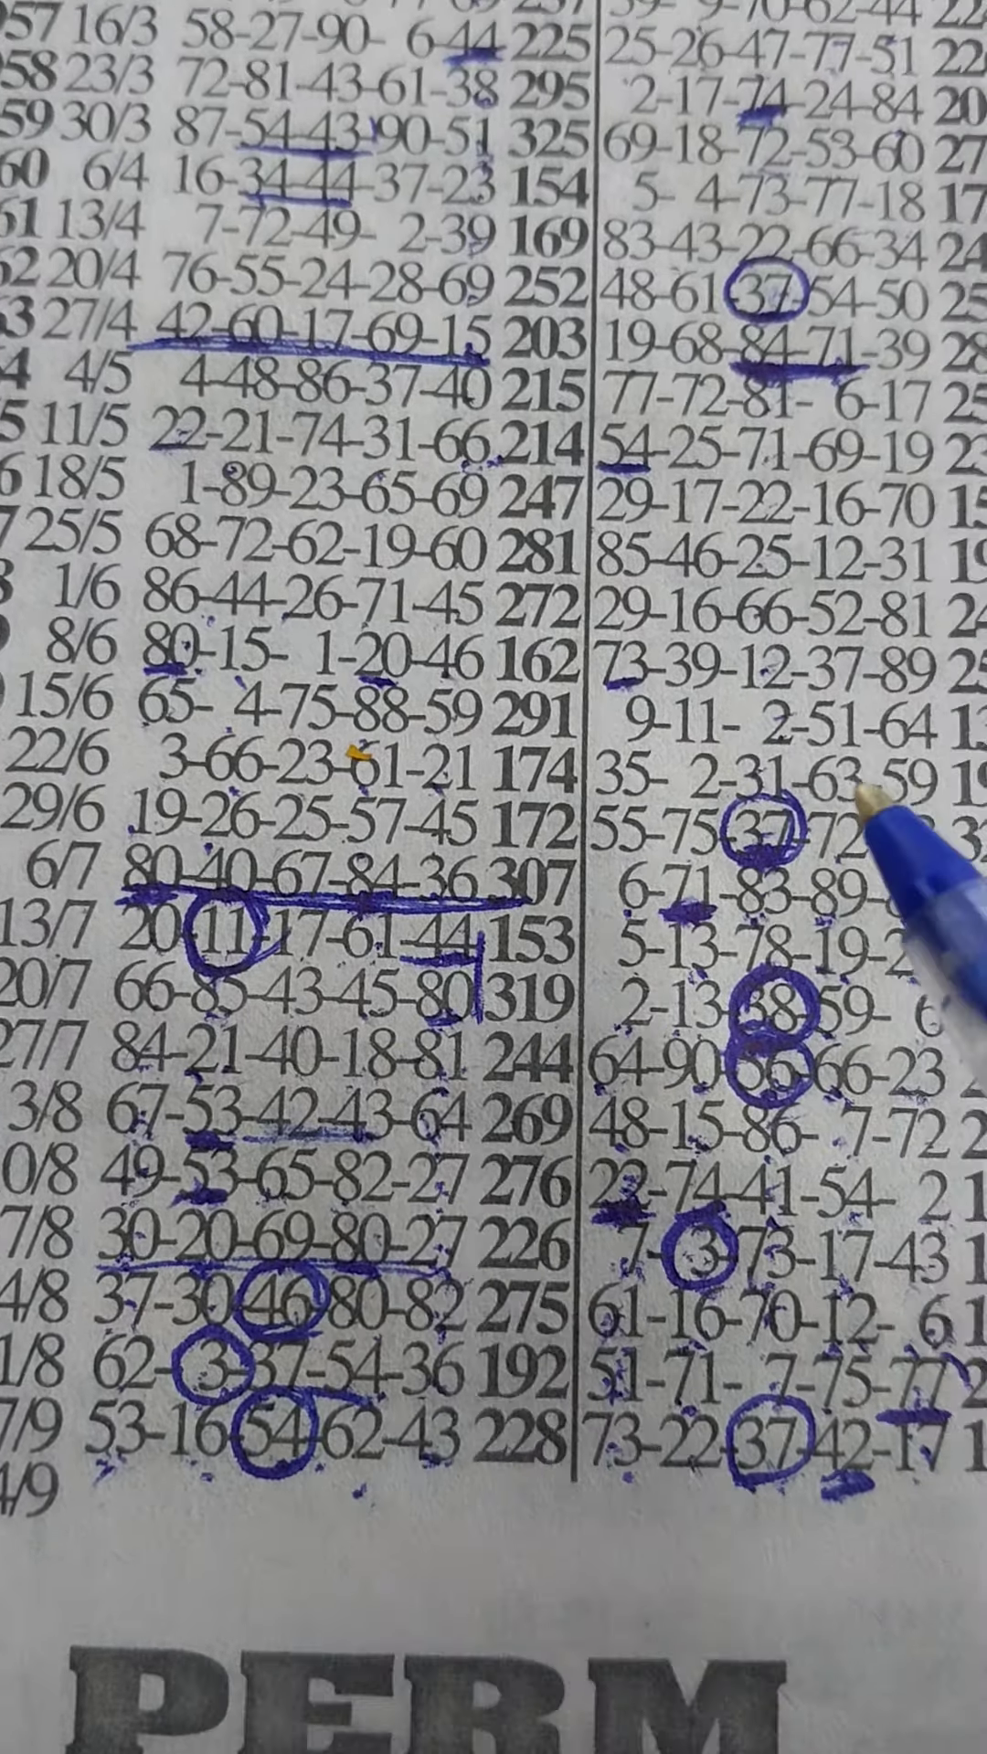